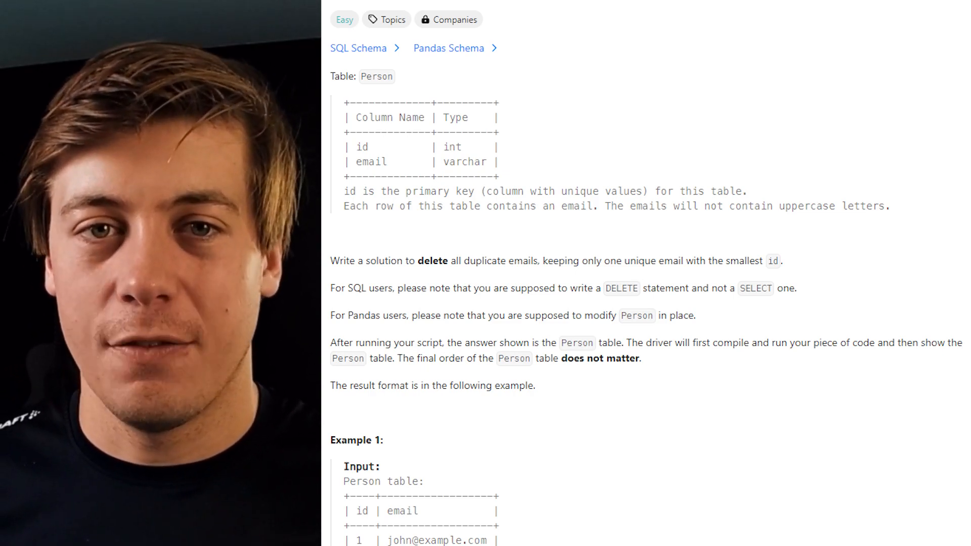
- Scroll past the Delete Duplicate Emails description to the empty MS SQL Server editor
{"action": "scroll", "scroll_direction": "down", "scroll_amount": 3}
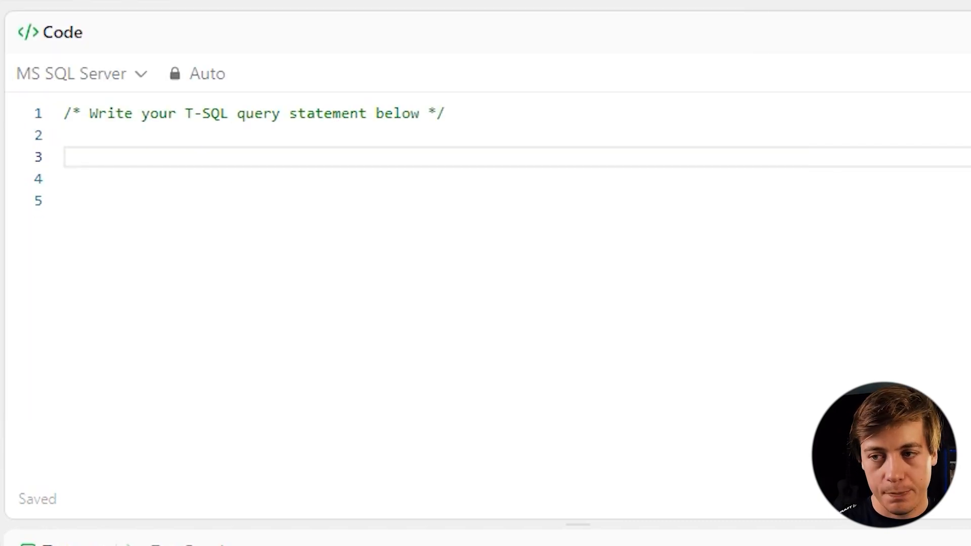
- Begin the WITH emails as ( CTE selecting id and email
{"action": "type", "text": "WITH"}
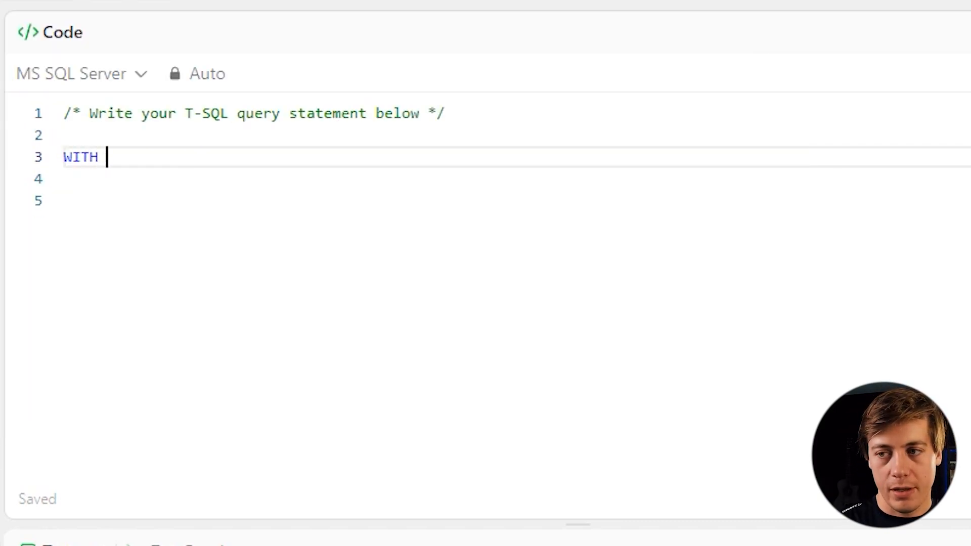
{"action": "type", "text": "emails as"}
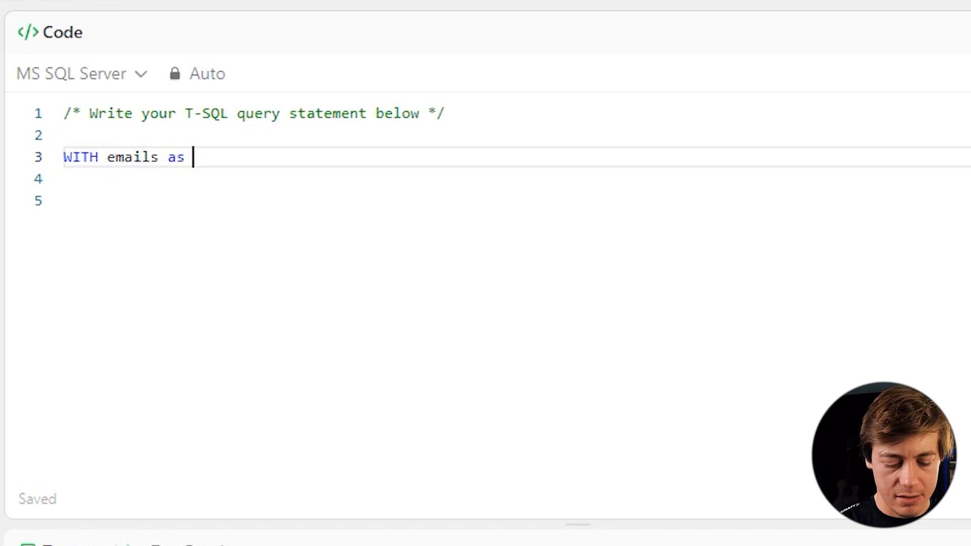
{"action": "type", "text": "("}
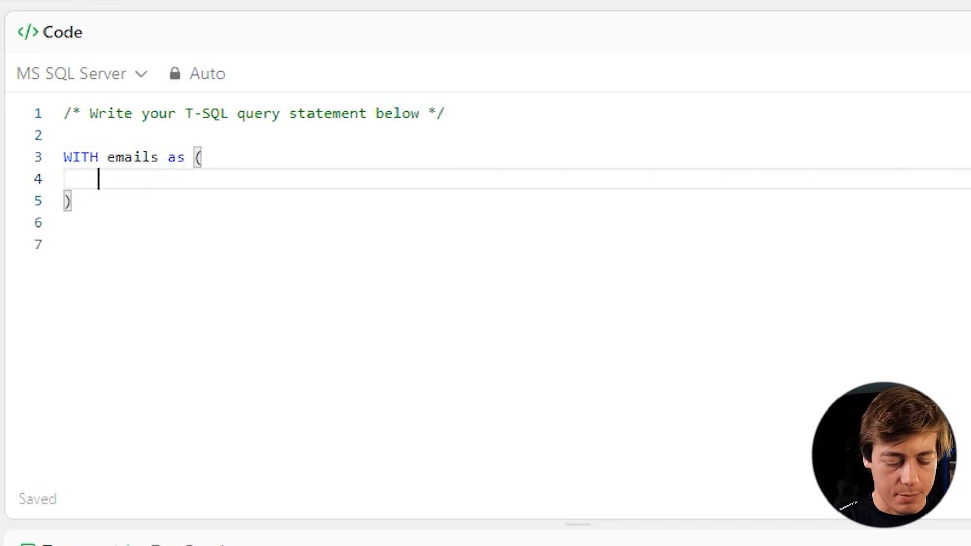
{"action": "type", "text": "SELECT"}
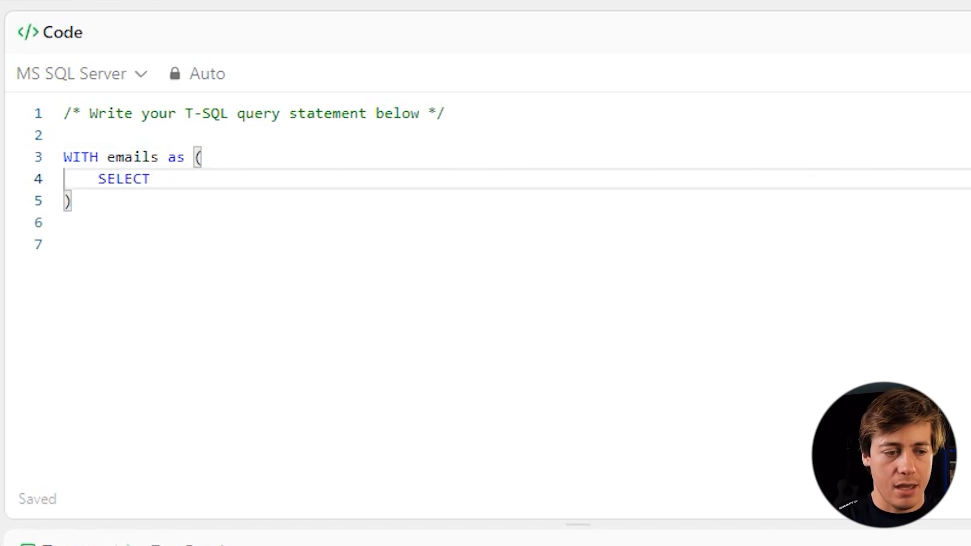
{"action": "type", "text": "id,"}
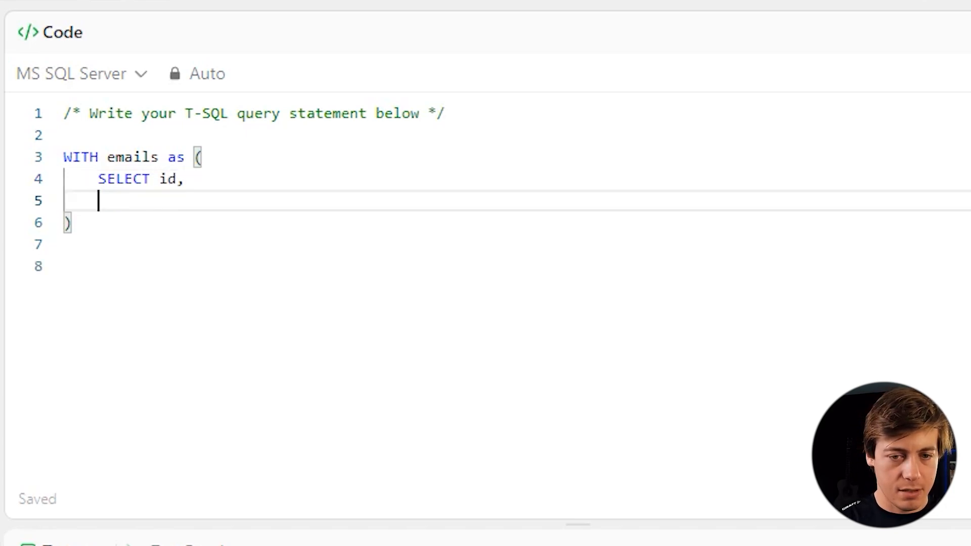
{"action": "type", "text": "email,"}
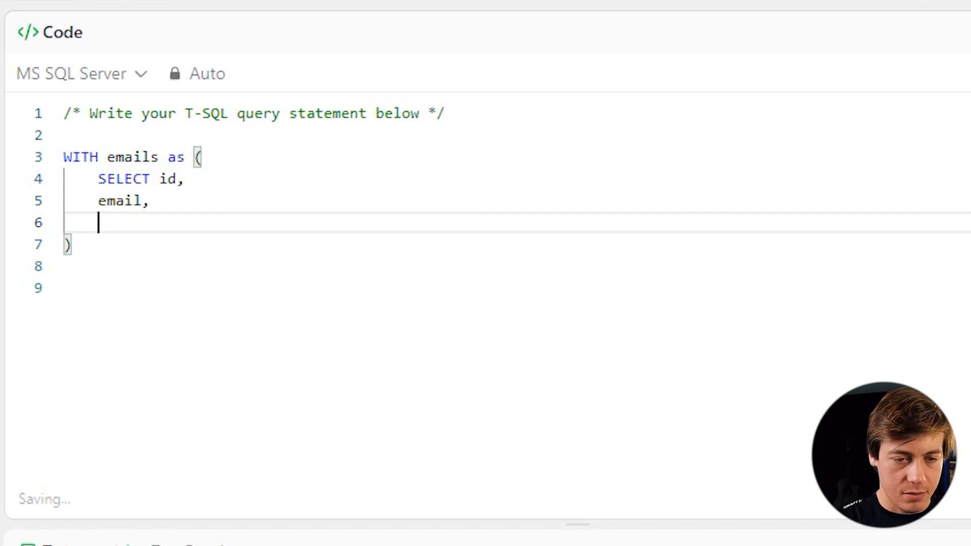
- Add RANK() over (partition by email order by id) as email_rank from person
{"action": "type", "text": "RANK() o"}
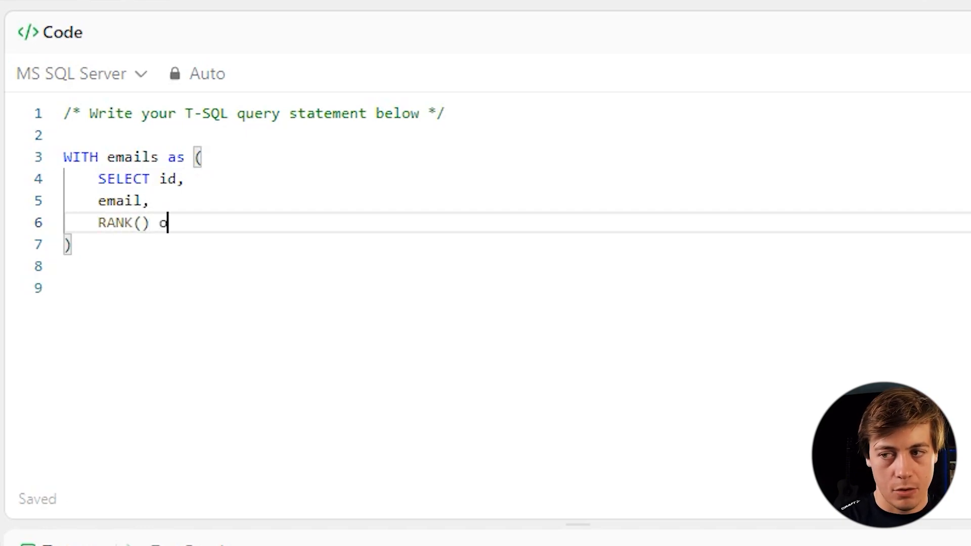
{"action": "type", "text": "ver (par"}
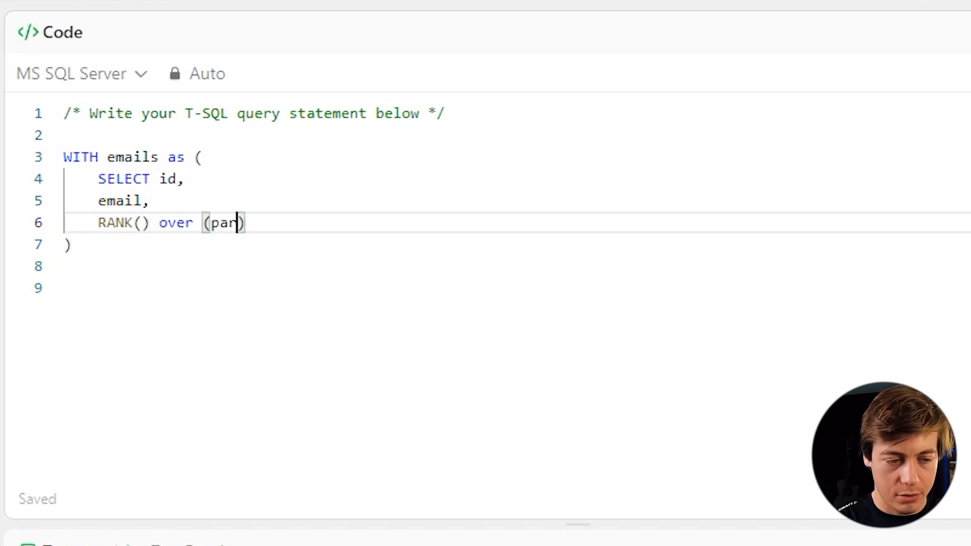
{"action": "type", "text": "tition by e"}
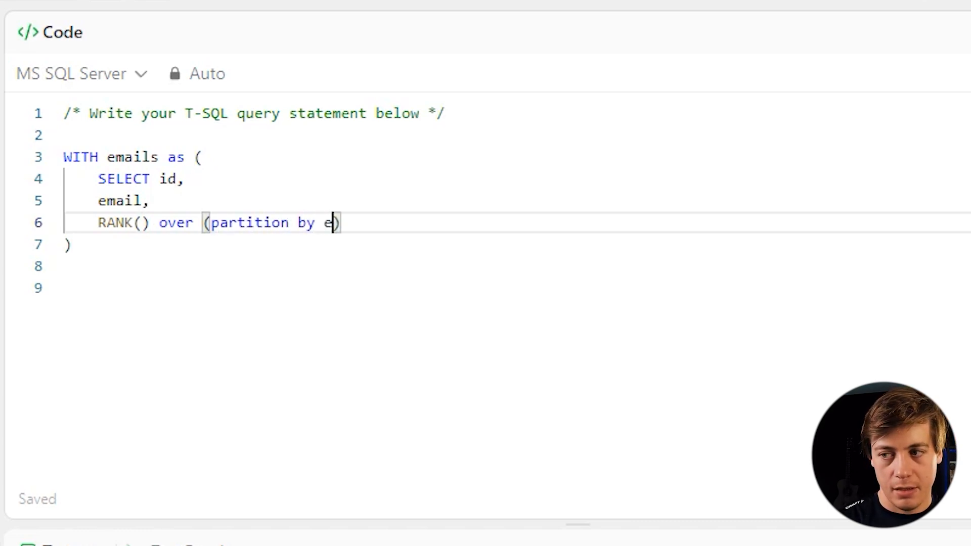
{"action": "type", "text": "mail order"}
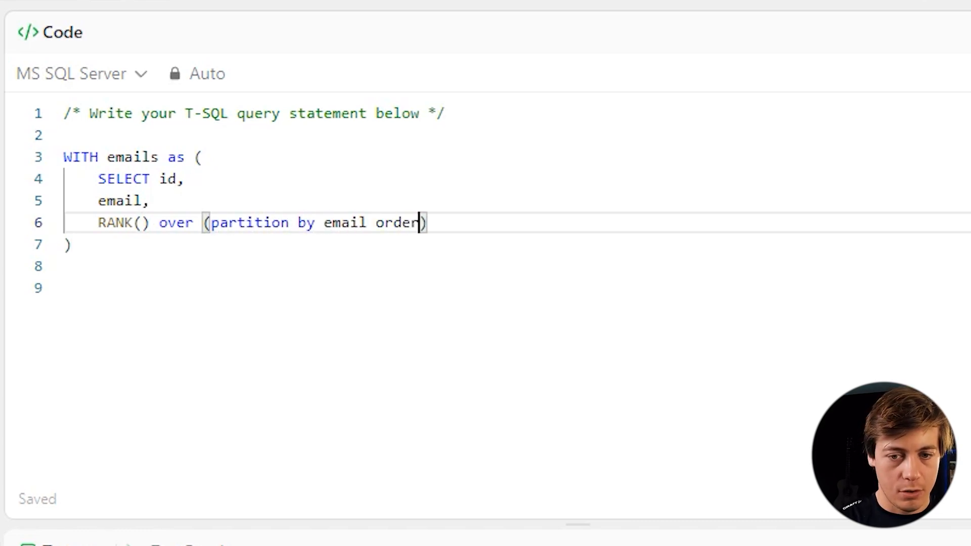
{"action": "type", "text": "by id"}
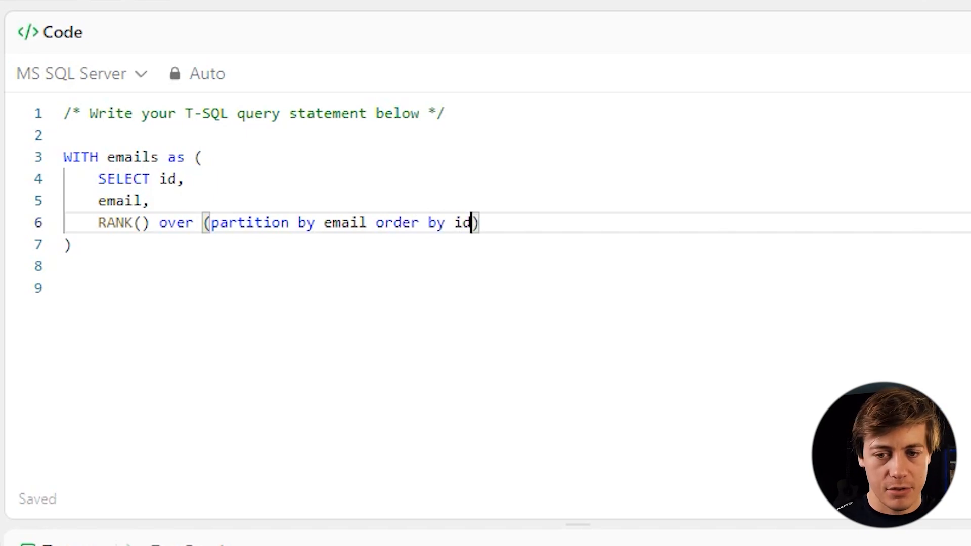
{"action": "type", "text": "as email"}
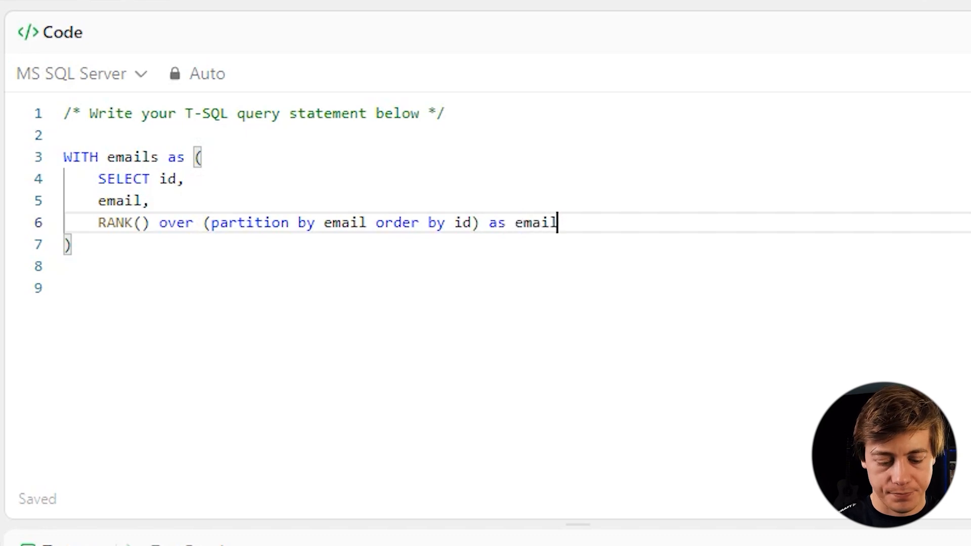
{"action": "type", "text": "_rank"}
{"action": "type", "text": "from"}
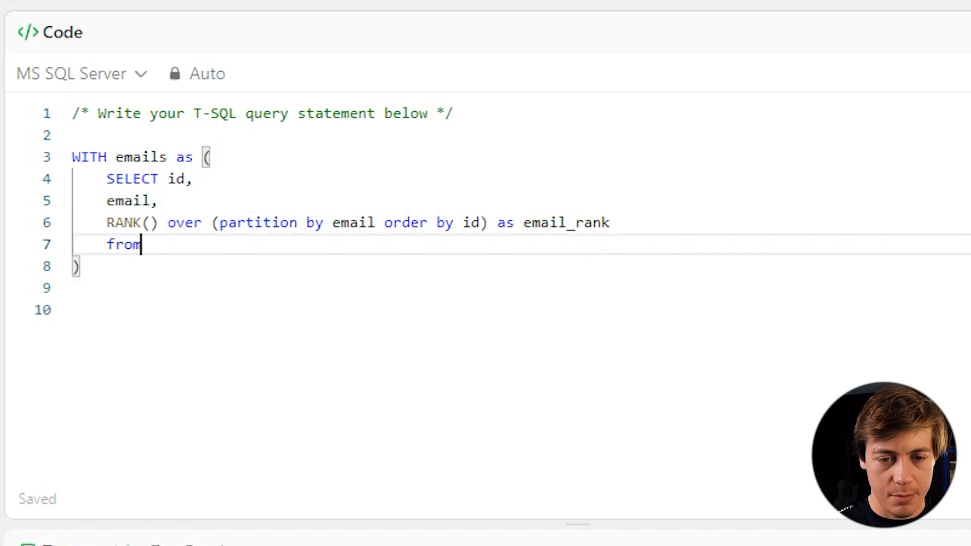
{"action": "type", "text": "person"}
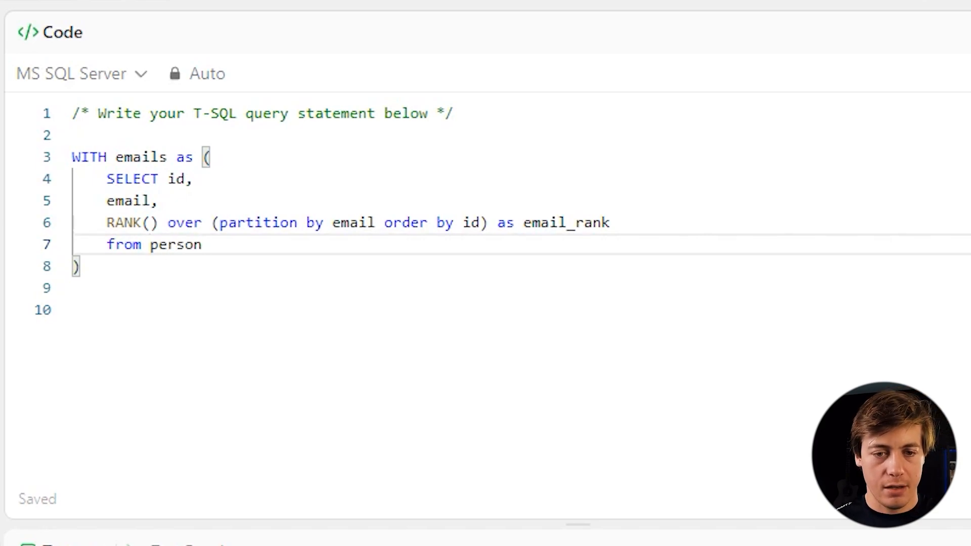
- Break the line after SELECT so id, email and the rank sit on separate lines
{"action": "left_click", "coordinate": [176, 181]}
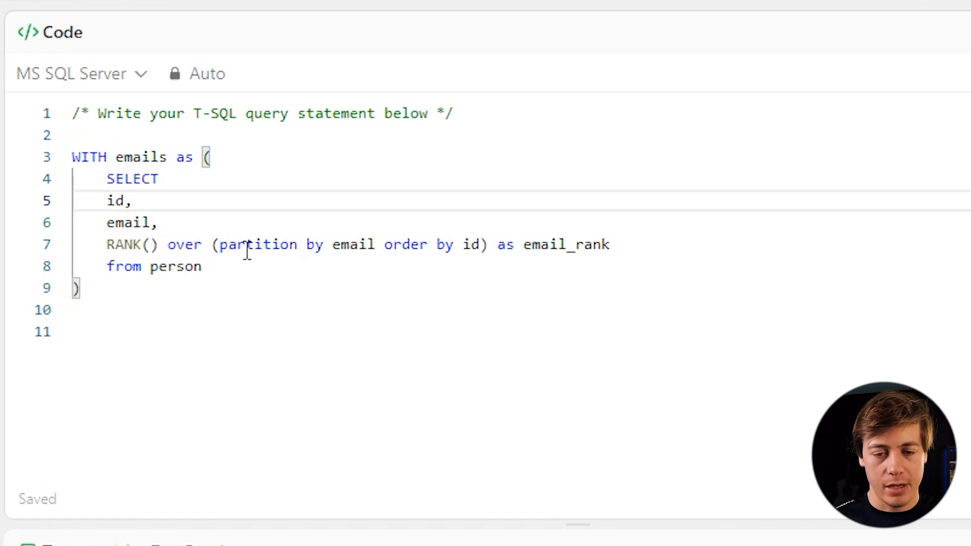
{"action": "mouse_move", "coordinate": [101, 244]}
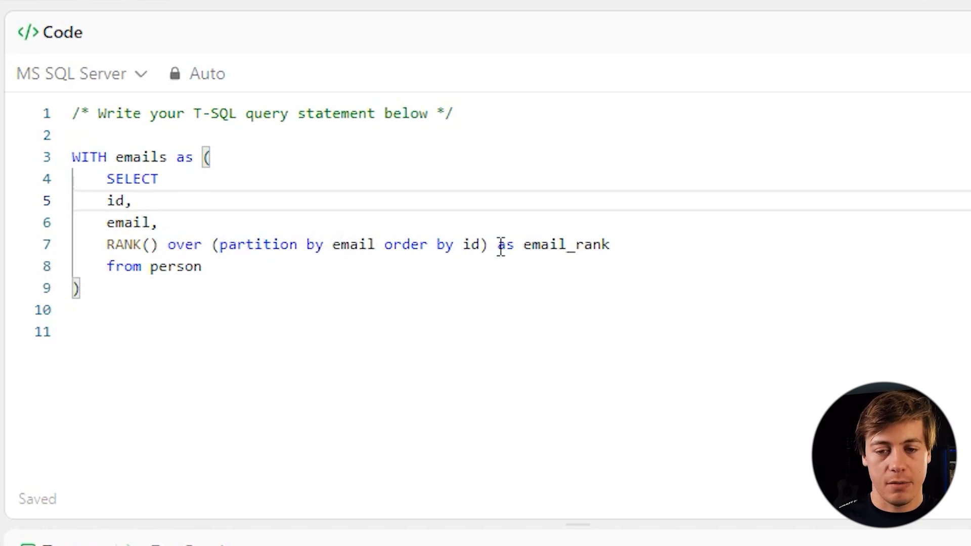
{"action": "mouse_move", "coordinate": [500, 244]}
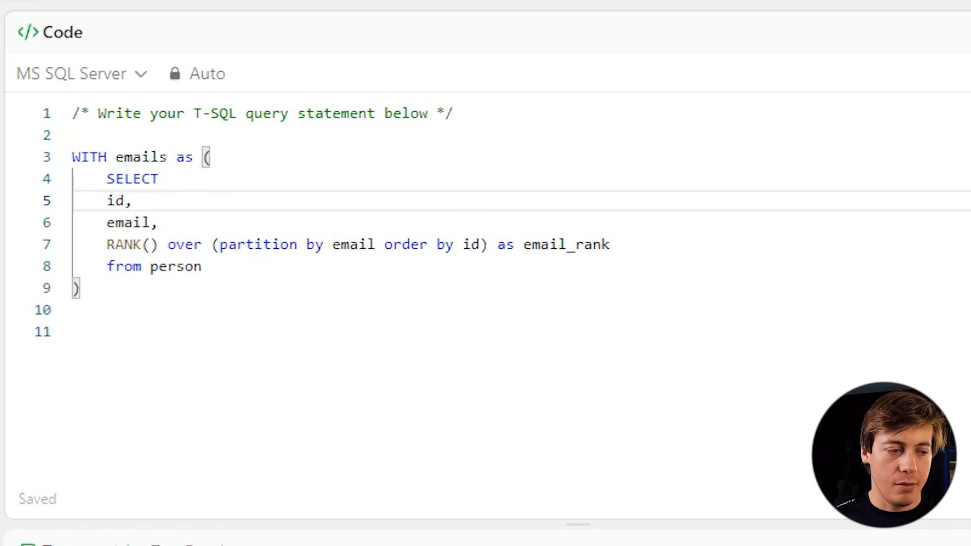
{"action": "left_click", "coordinate": [200, 267]}
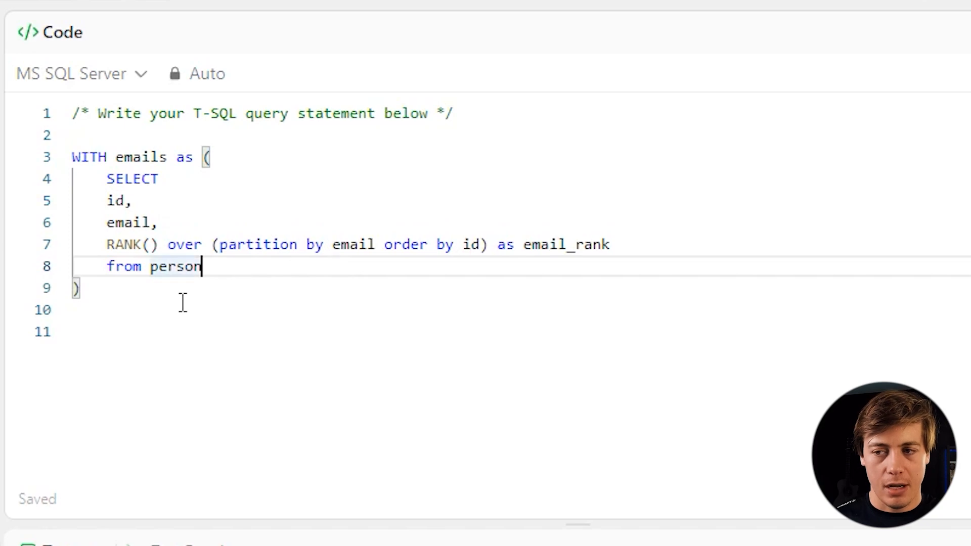
- Start DELETE From Person WHERE id IN below the CTE
{"action": "key", "text": "Enter"}
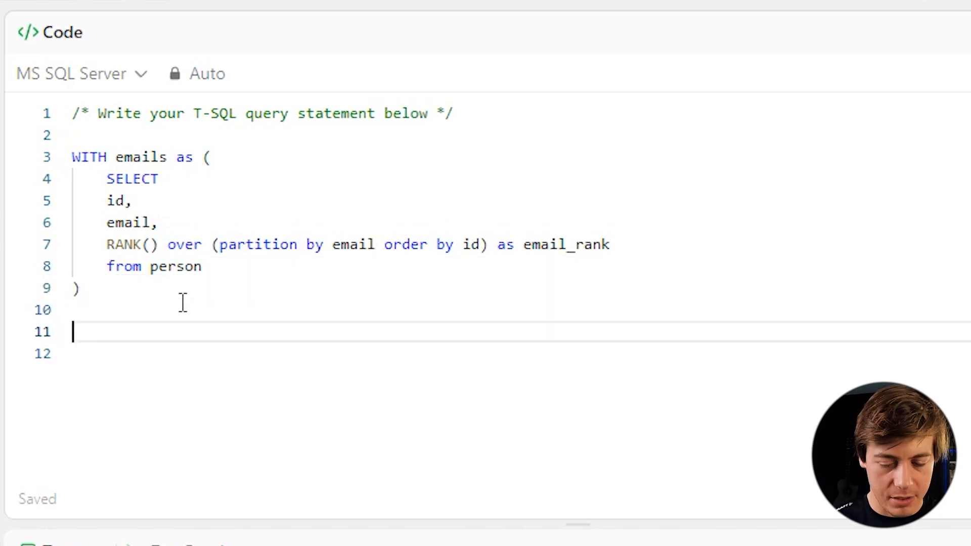
{"action": "type", "text": "s"}
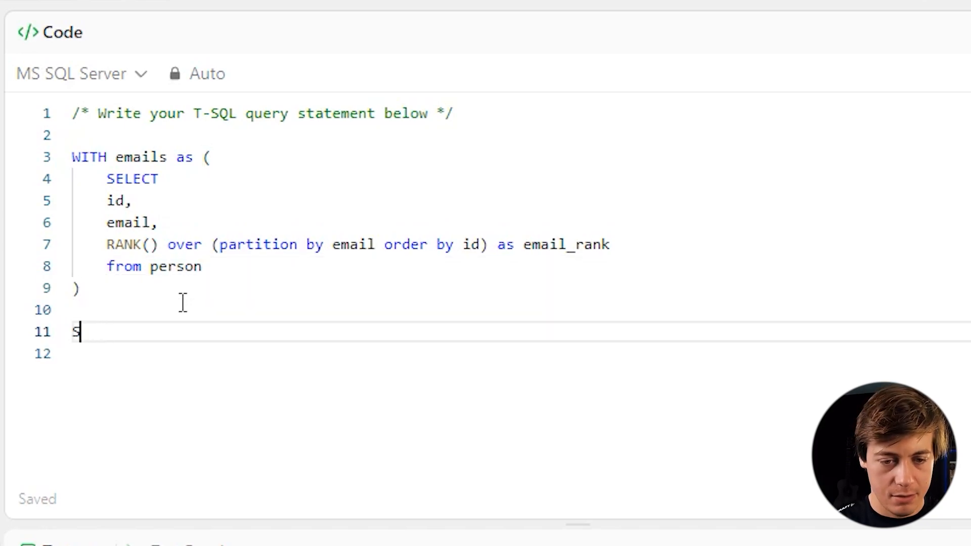
{"action": "type", "text": "DELET"}
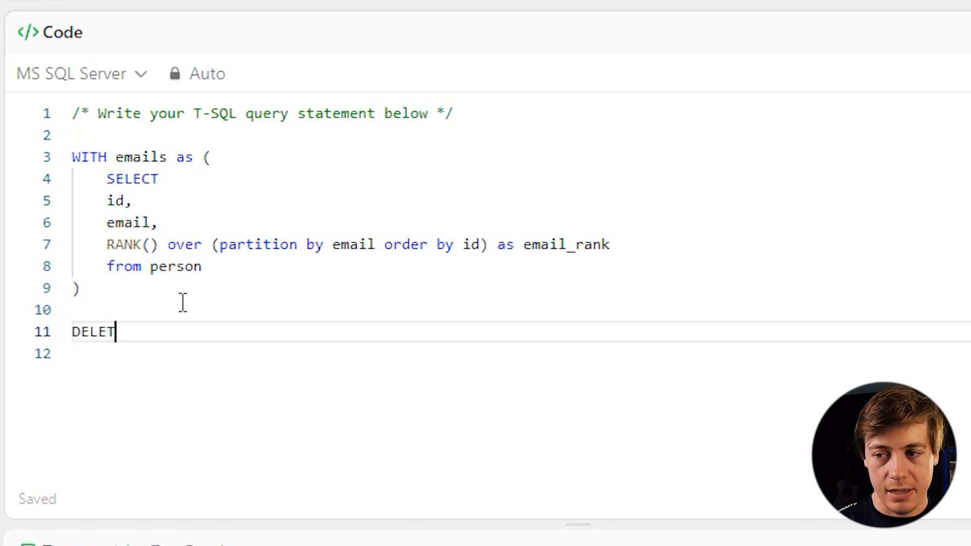
{"action": "type", "text": "E From Person"}
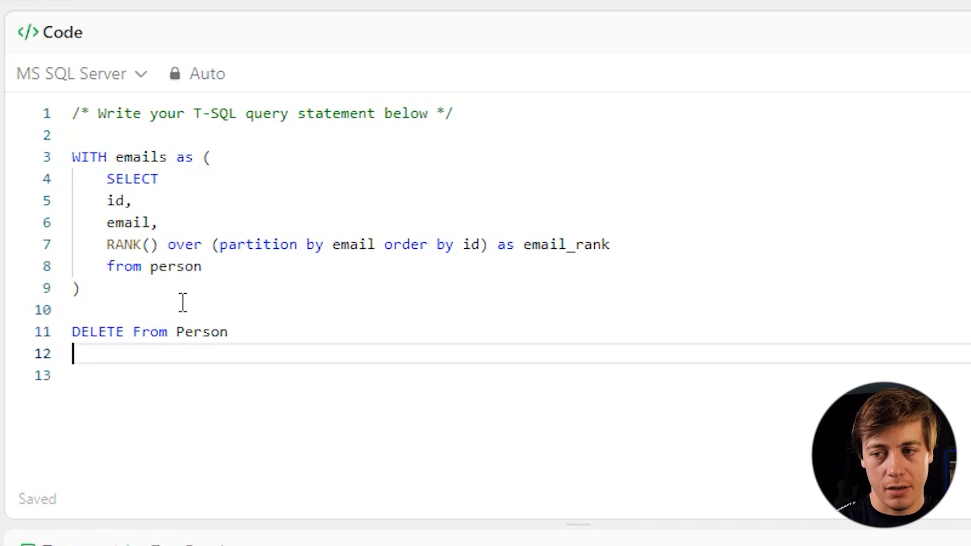
{"action": "type", "text": "WHERE"}
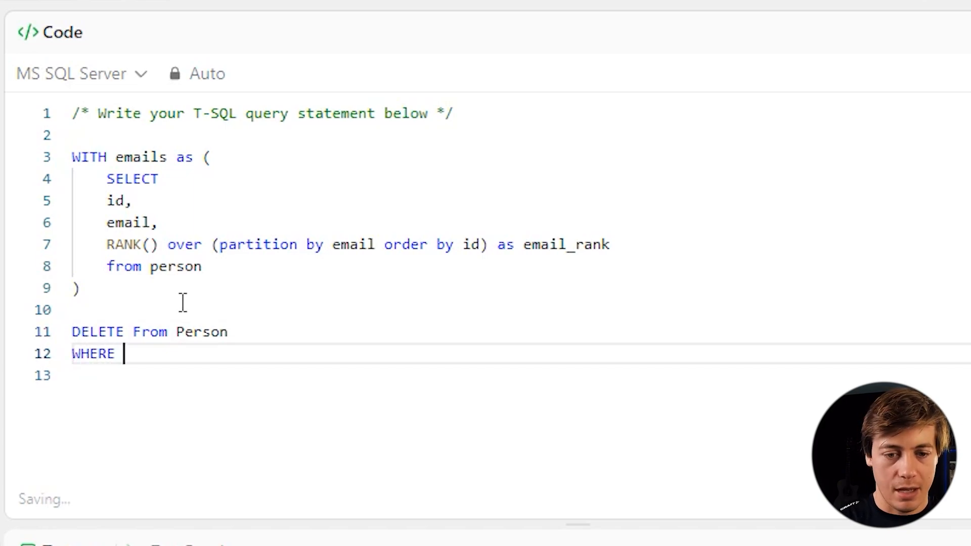
{"action": "type", "text": "id IN"}
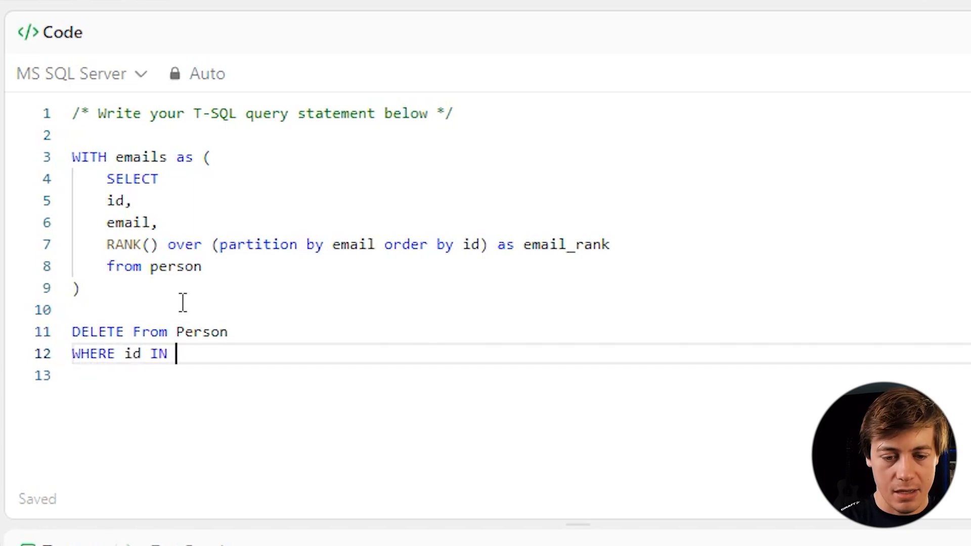
- Complete the subquery (SELECT id FROM emails WHERE email_rank > 1)
{"action": "type", "text": "(SELECT"}
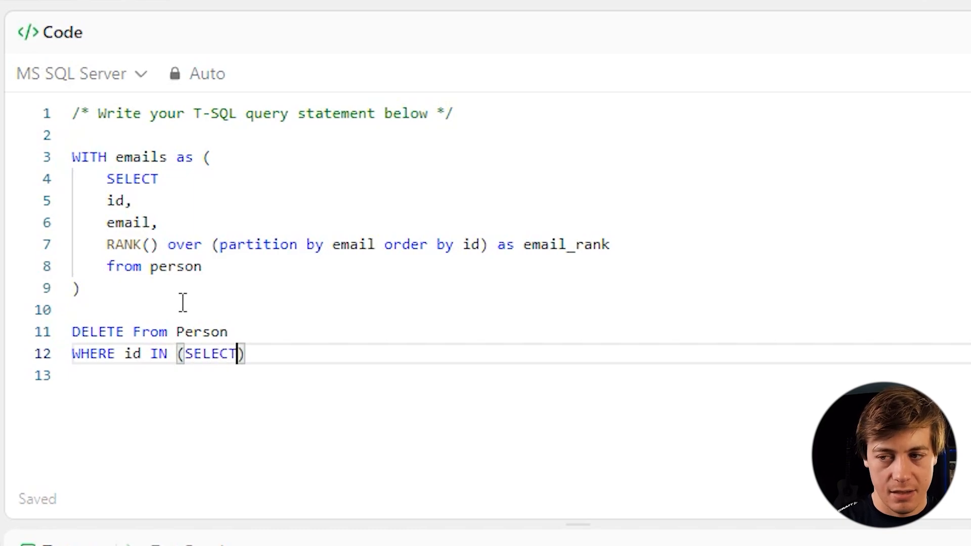
{"action": "type", "text": "id FROM"}
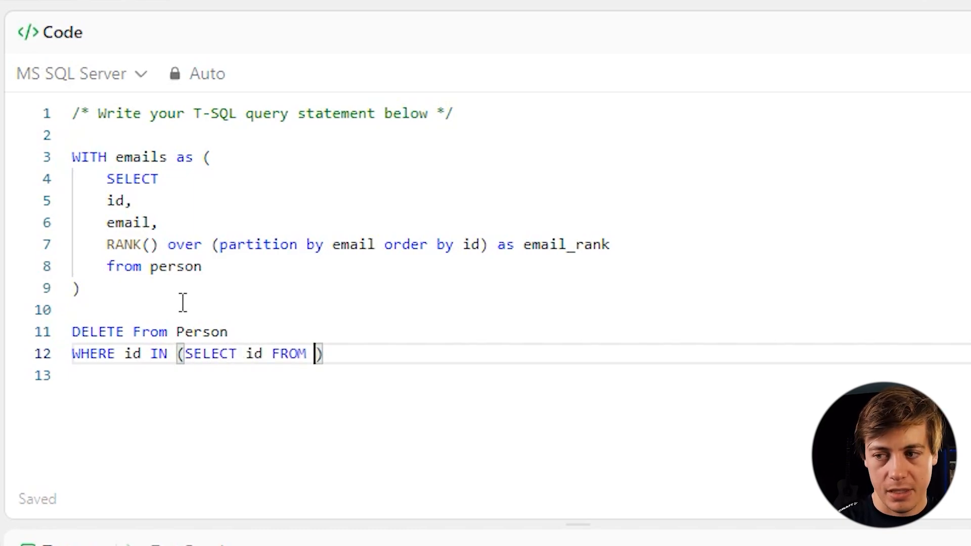
{"action": "type", "text": "emails WHER"}
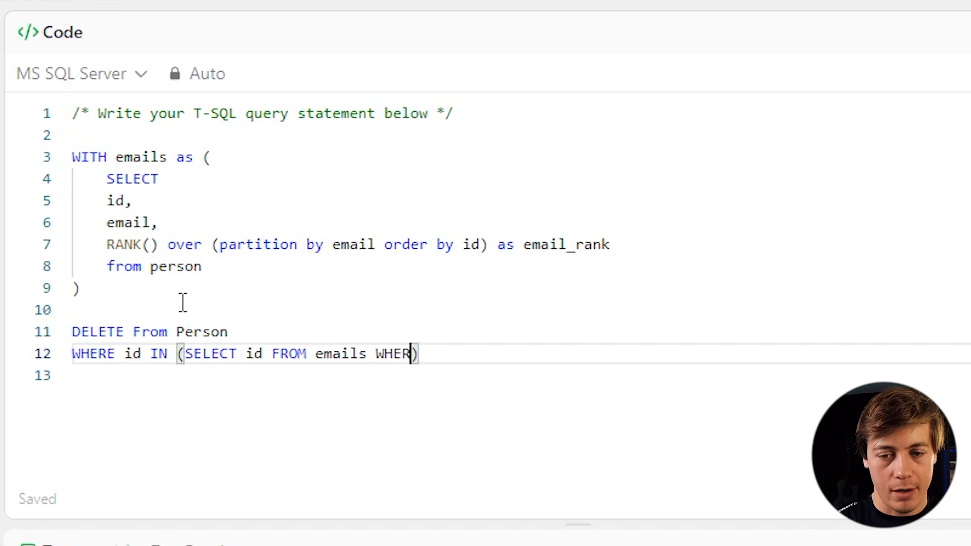
{"action": "type", "text": "email_"}
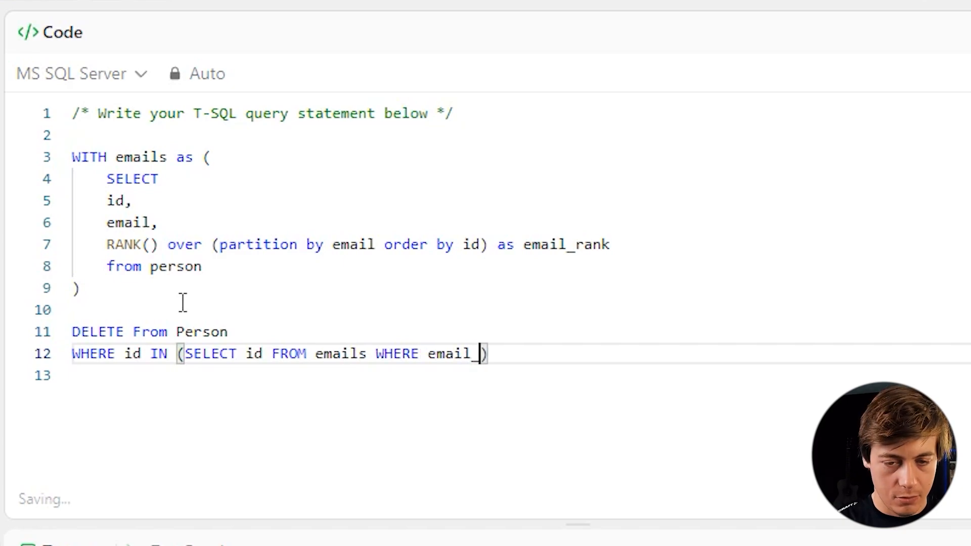
{"action": "type", "text": "_rank >"}
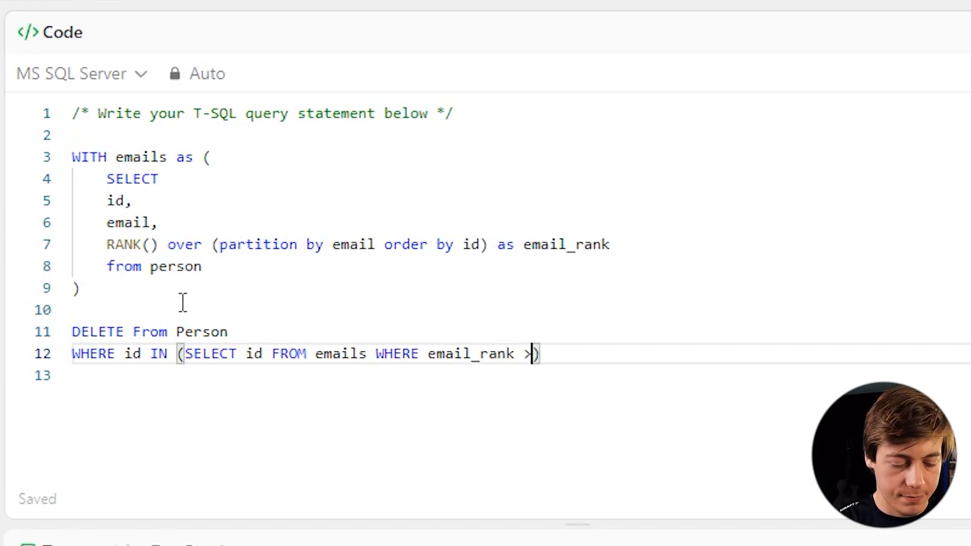
{"action": "type", "text": "1"}
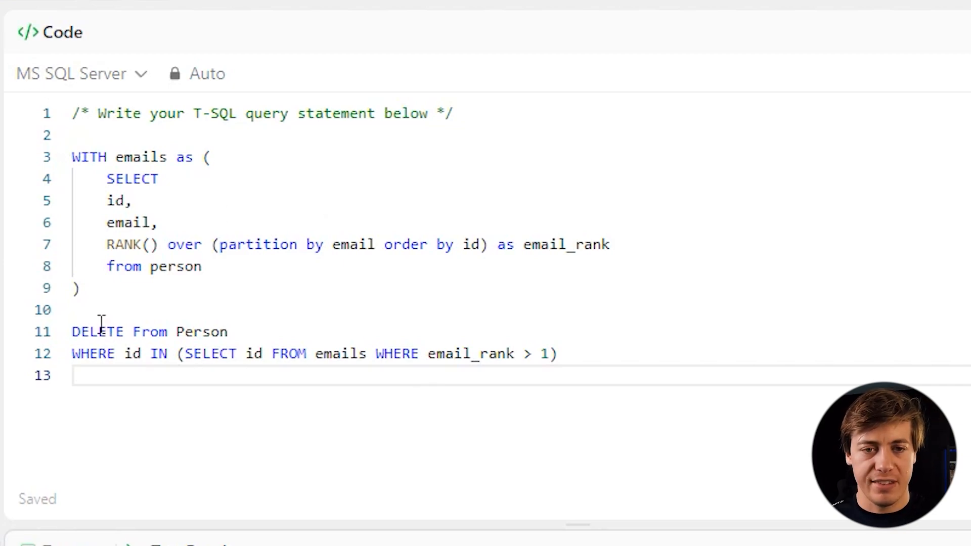
{"action": "mouse_move", "coordinate": [366, 289]}
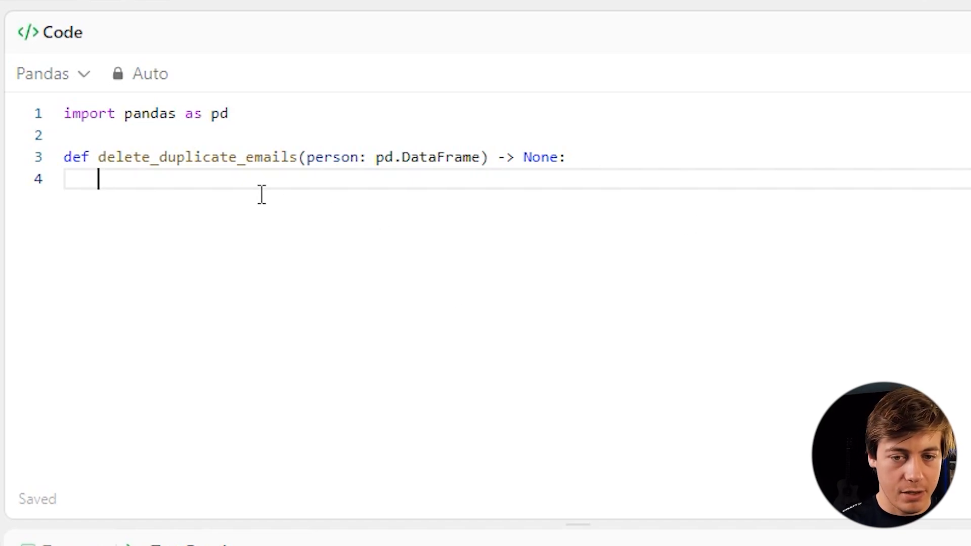
- Write person.sort_values(by=['email', 'id'], inplace=True) in the Pandas function
{"action": "type", "text": "person.sort_"}
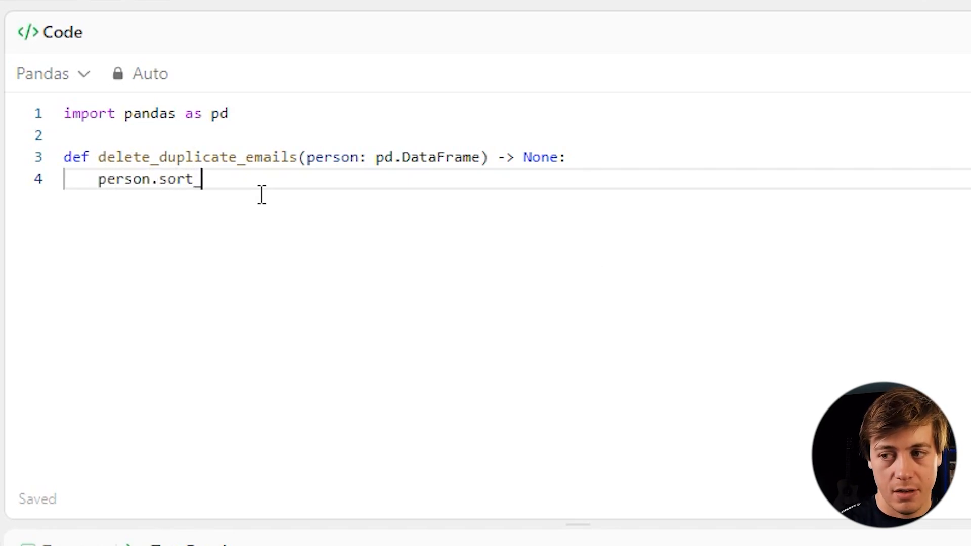
{"action": "type", "text": "values"}
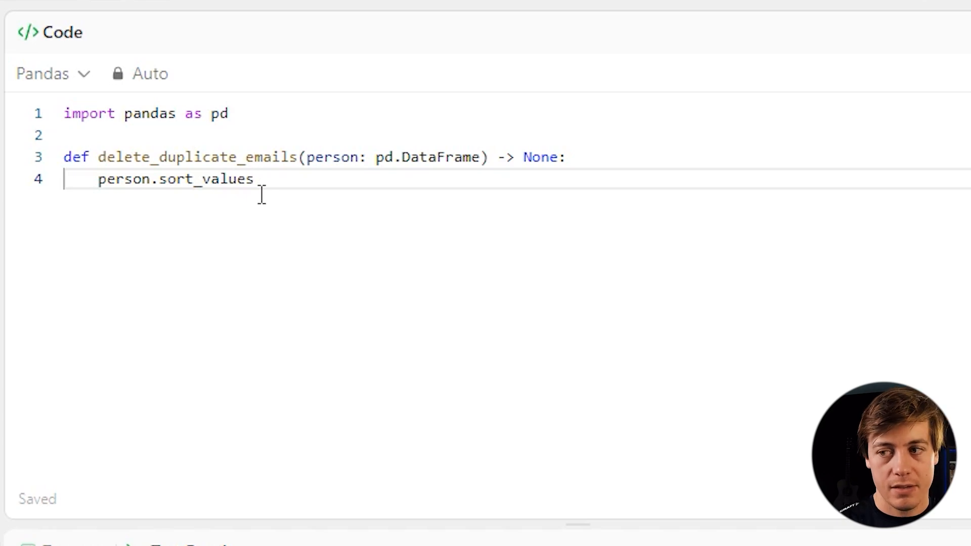
{"action": "type", "text": "(b"}
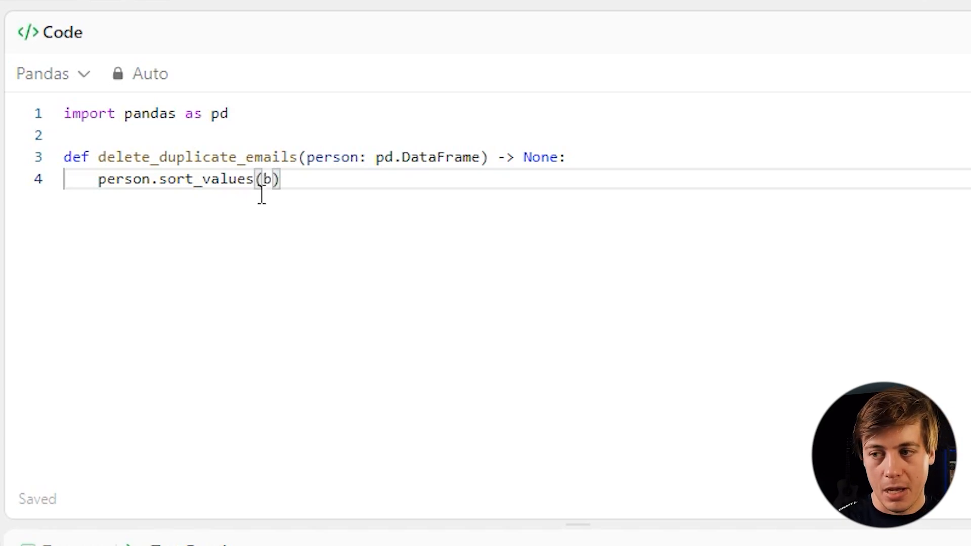
{"action": "type", "text": "y=['']"}
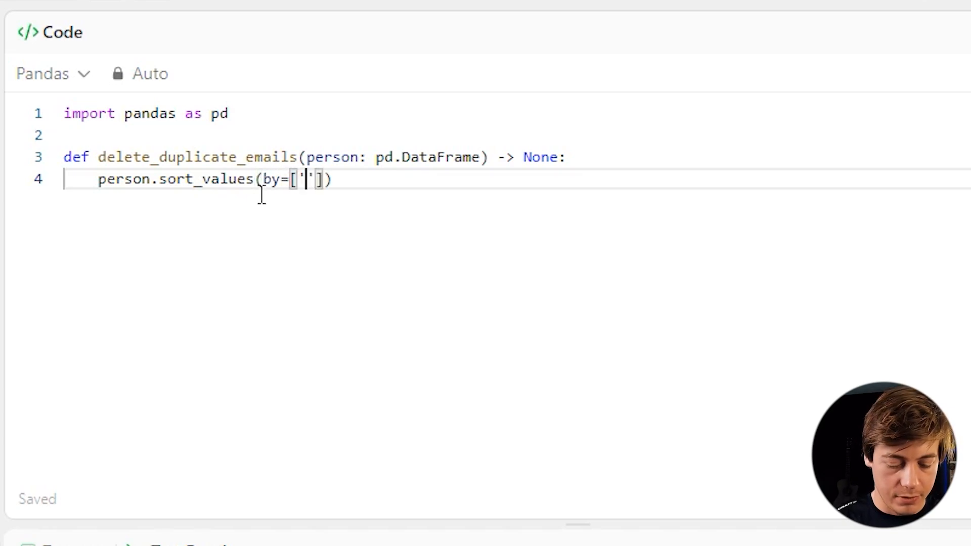
{"action": "type", "text": "email"}
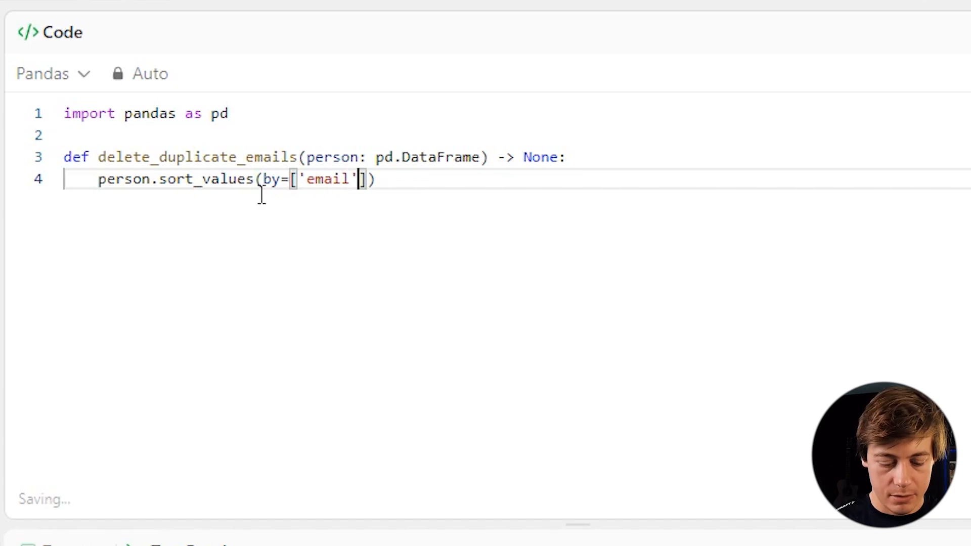
{"action": "type", "text": ", 'i'"}
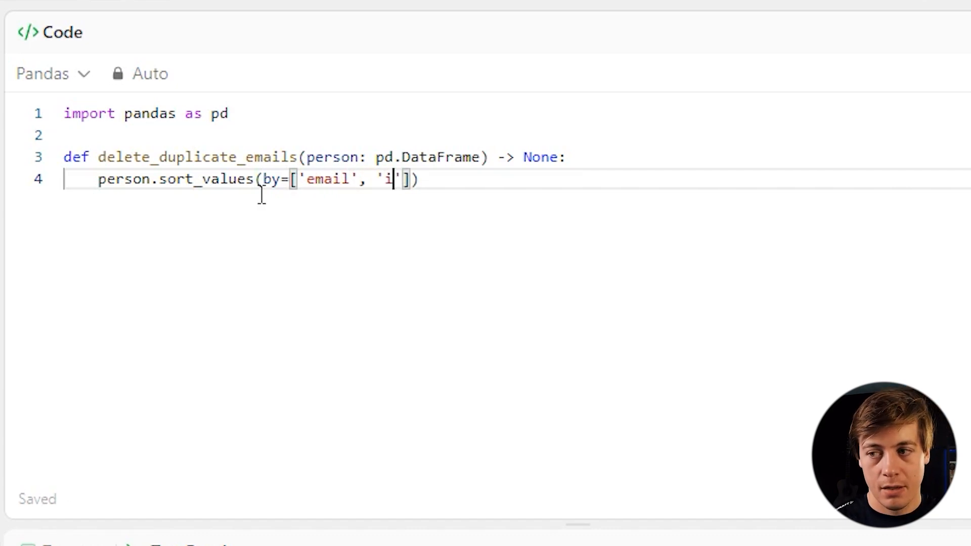
{"action": "type", "text": "d"}
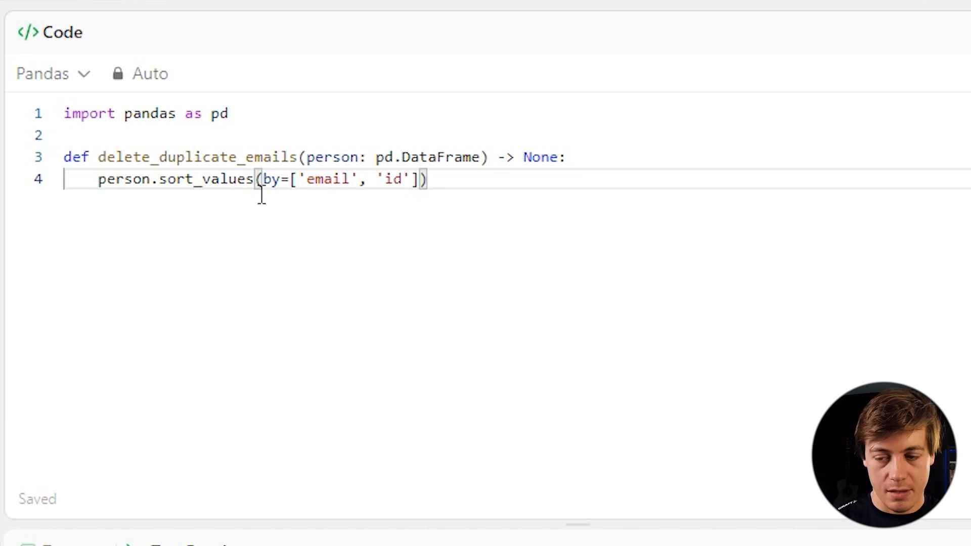
{"action": "type", "text": ", inpla"}
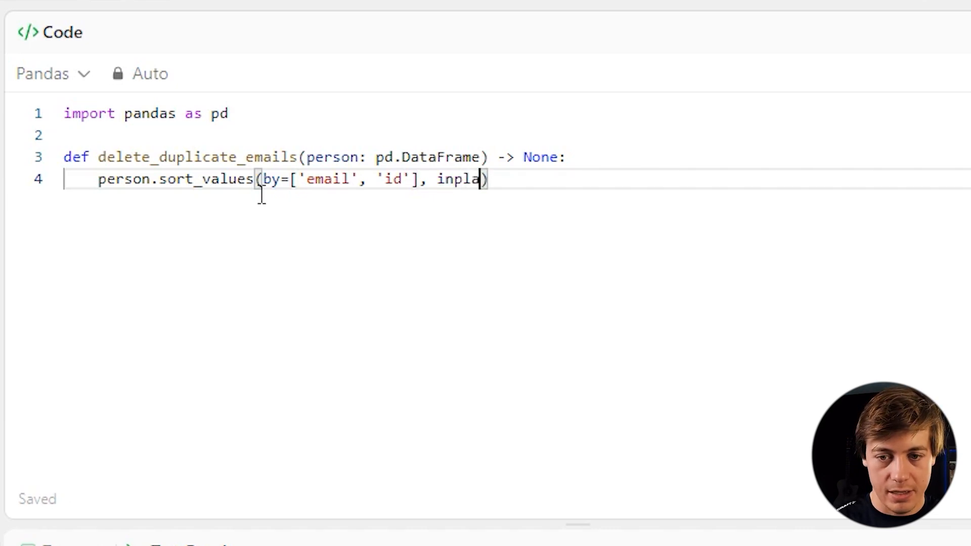
{"action": "type", "text": "ce=Tru"}
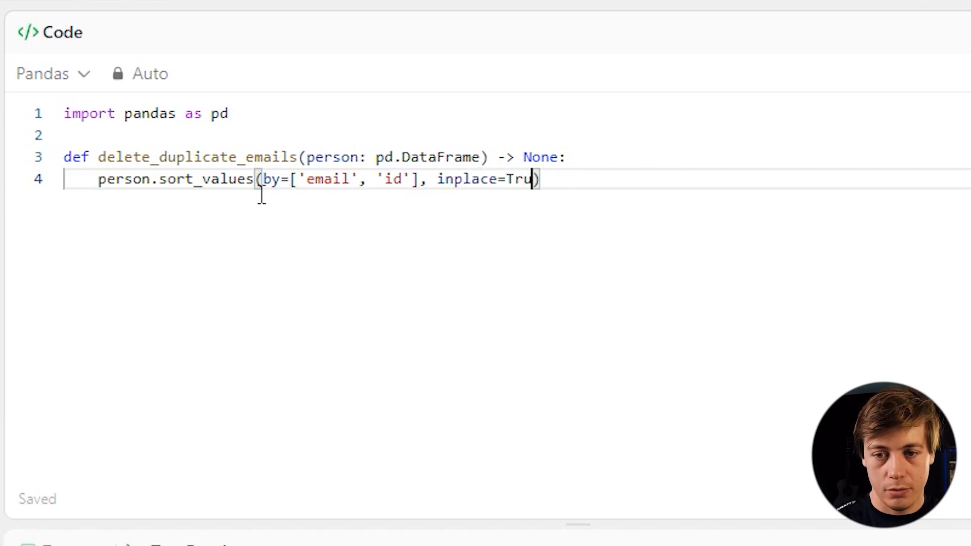
{"action": "type", "text": "e"}
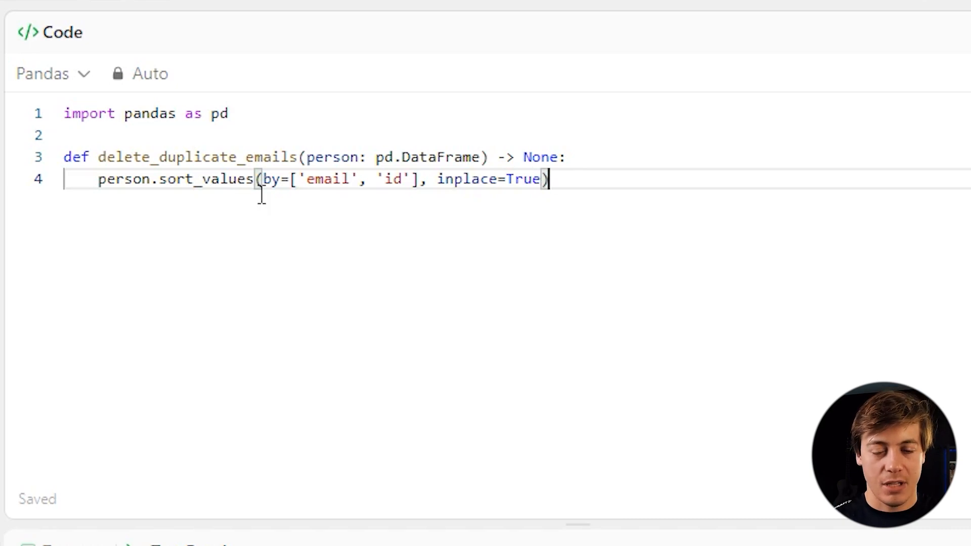
{"action": "key", "text": "Enter"}
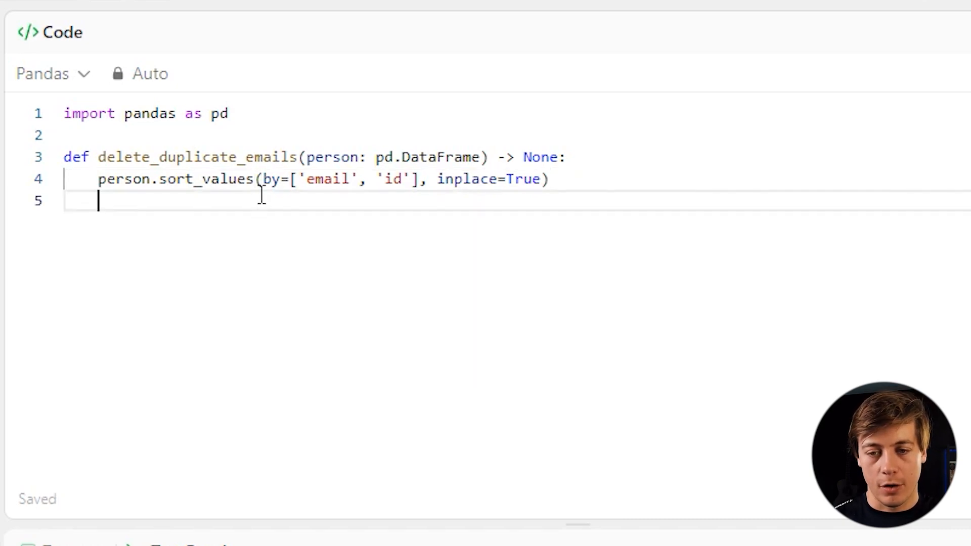
- Write person.drop_duplicates(subset='email', keep='first', inplace=True) on the next line
{"action": "type", "text": "perso"}
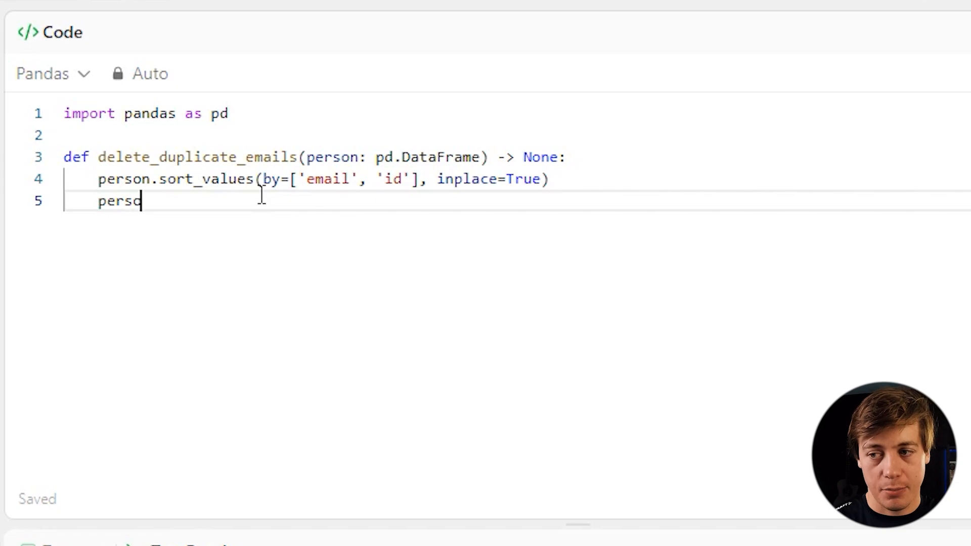
{"action": "type", "text": "n.drop"}
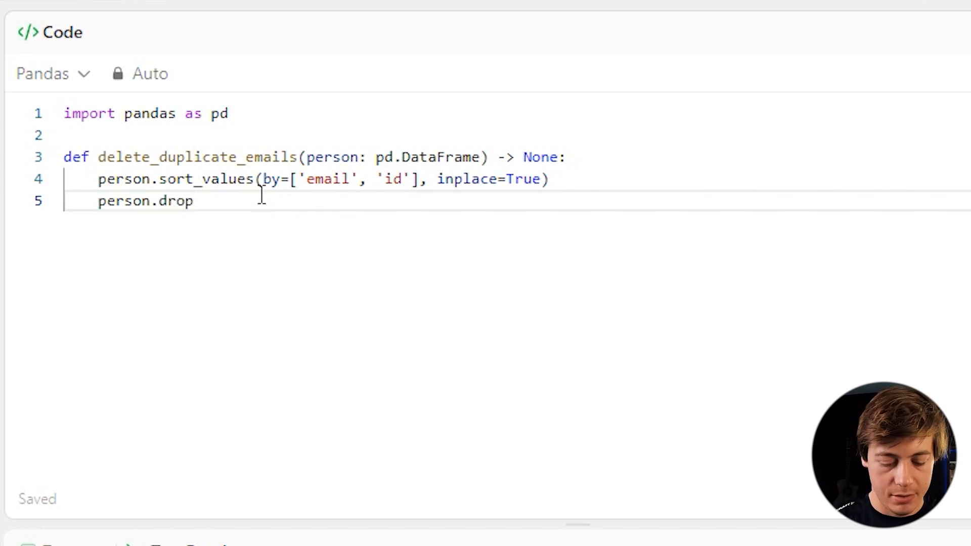
{"action": "type", "text": "_duplica"}
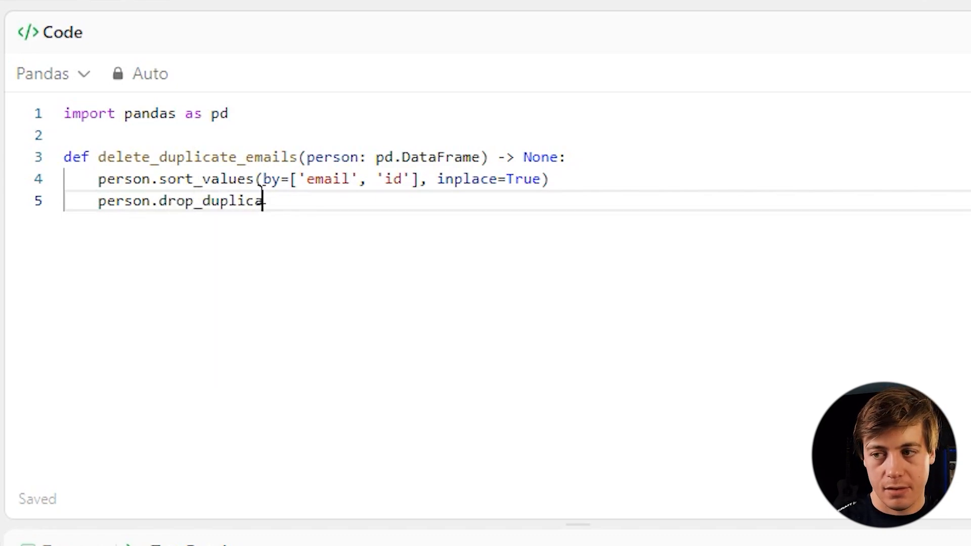
{"action": "type", "text": "tes(sub"}
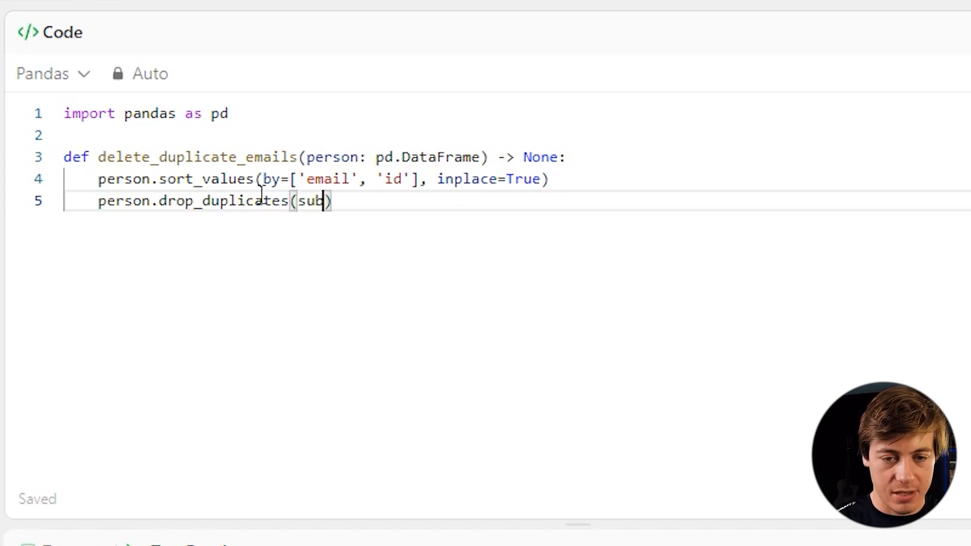
{"action": "type", "text": "set=''"}
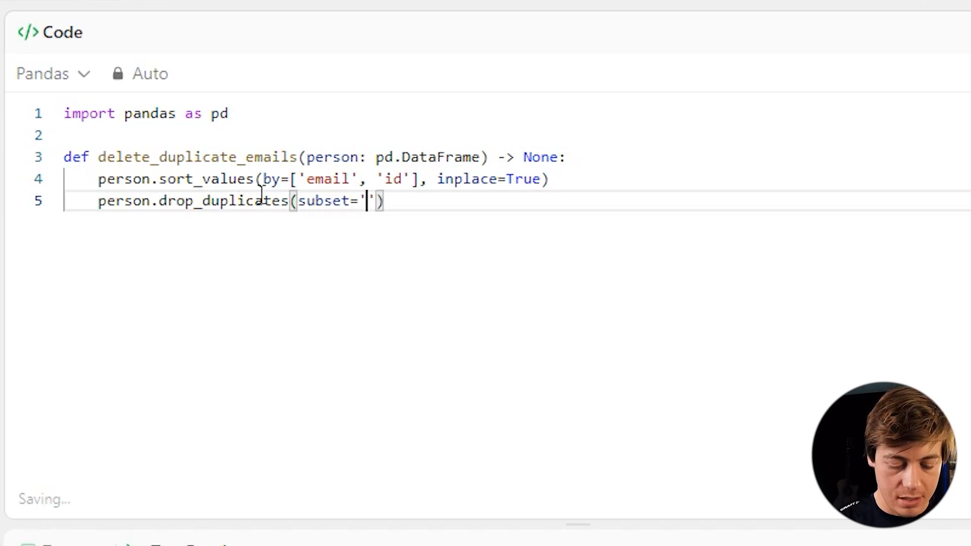
{"action": "type", "text": "email"}
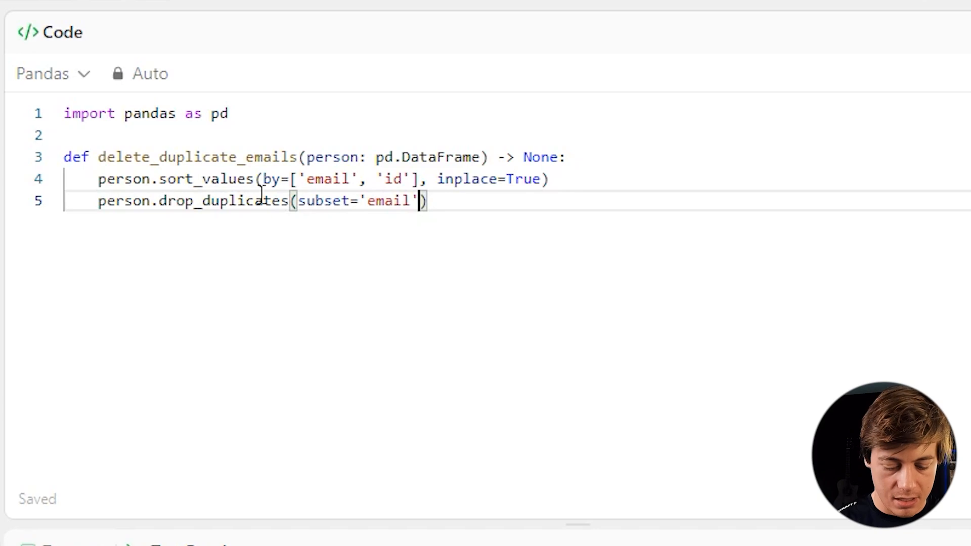
{"action": "type", "text": ", keep"}
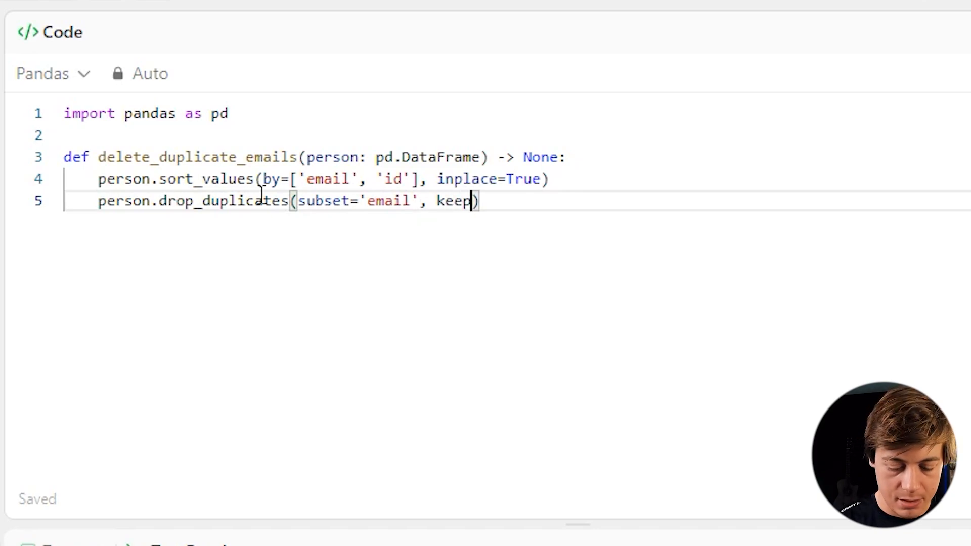
{"action": "type", "text": "='firs'"}
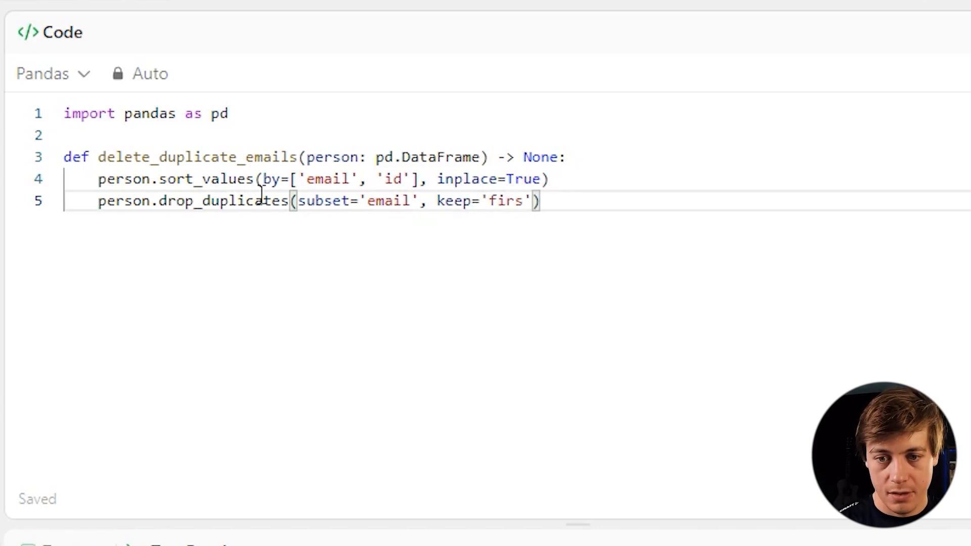
{"action": "type", "text": "t', in"}
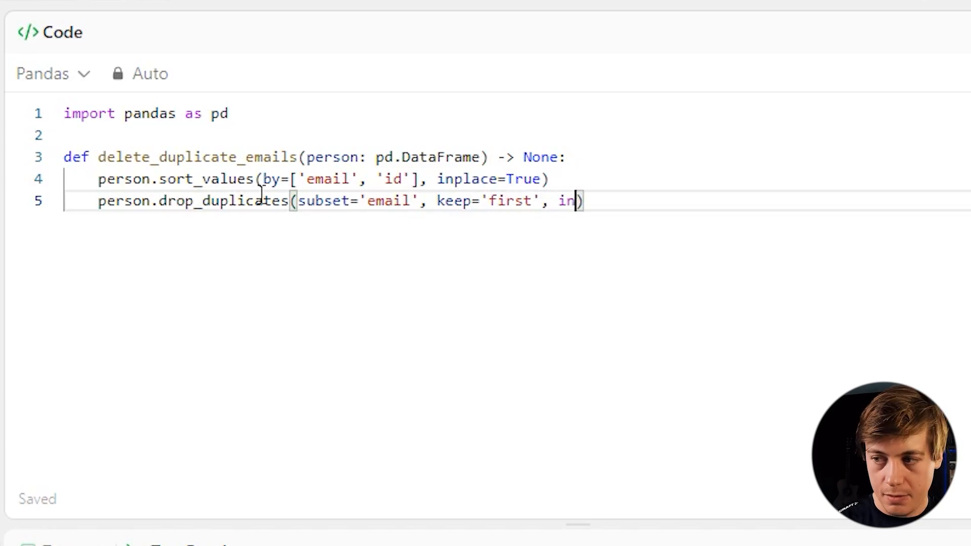
{"action": "type", "text": "place=Tr"}
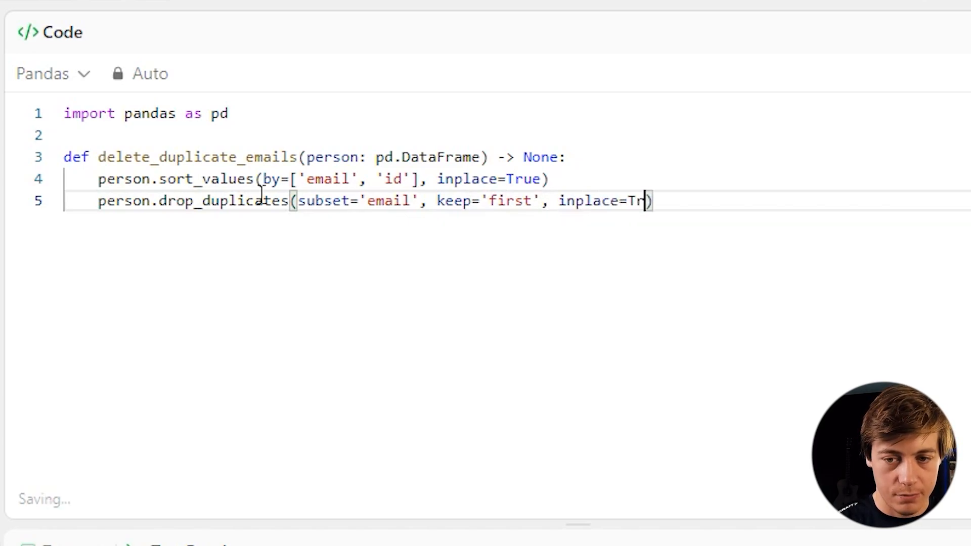
{"action": "type", "text": "ue"}
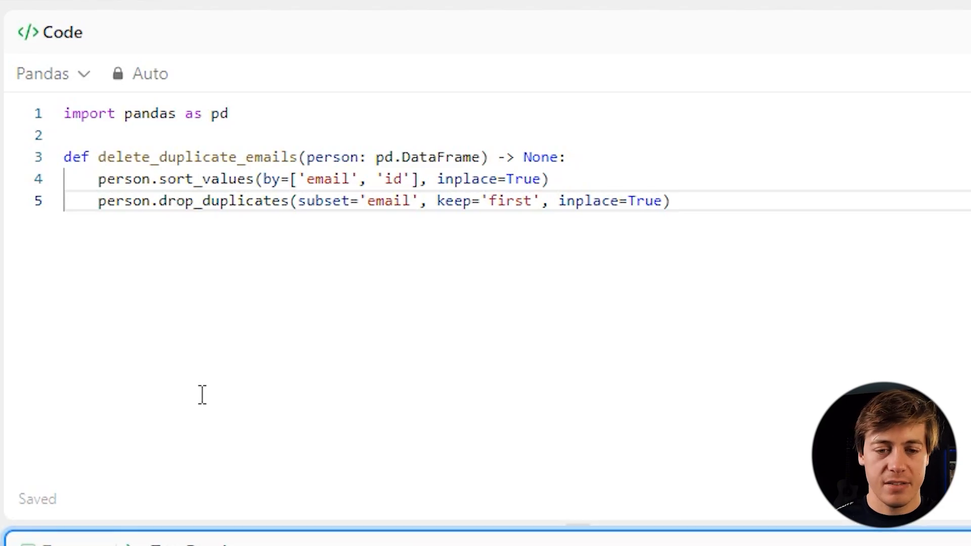
{"action": "mouse_move", "coordinate": [238, 237]}
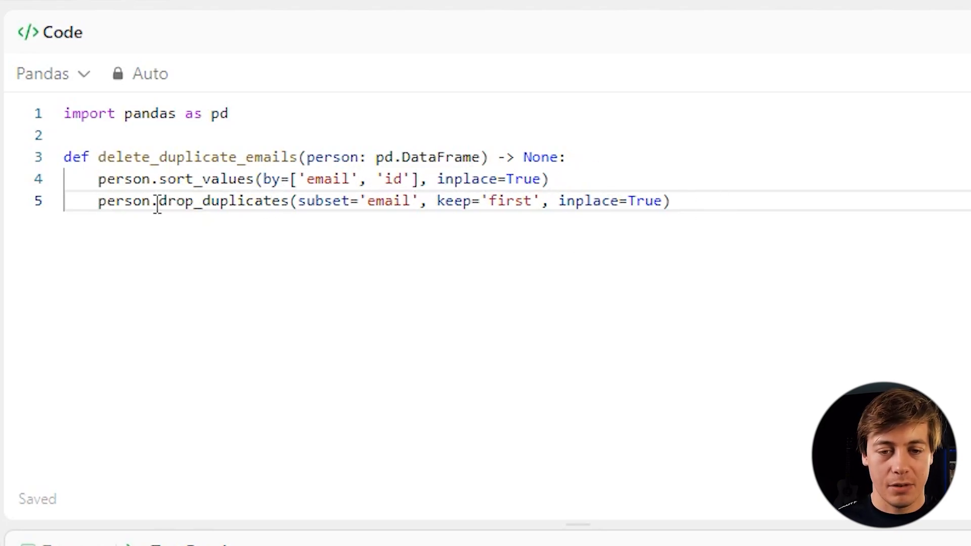
{"action": "mouse_move", "coordinate": [385, 200]}
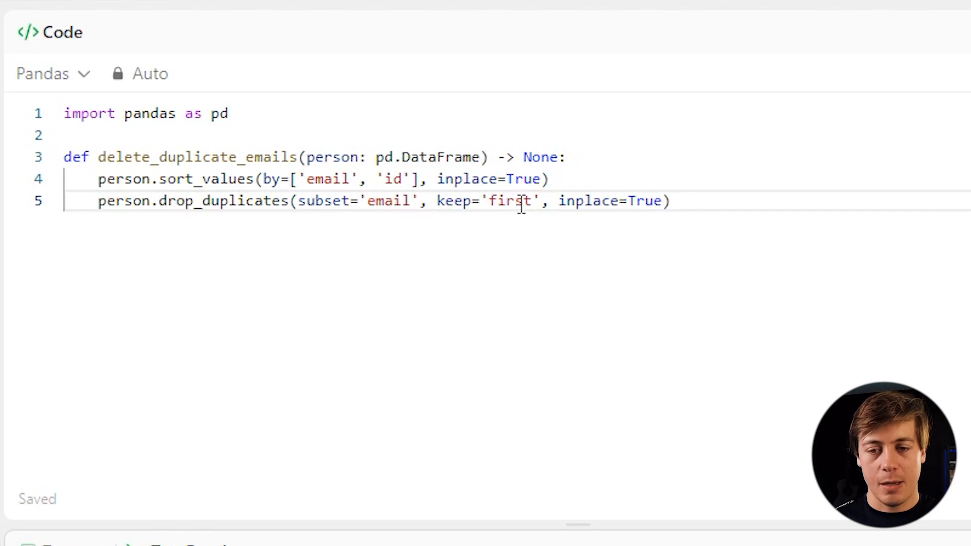
{"action": "left_click_drag", "start_coordinate": [437, 200], "coordinate": [669, 201]}
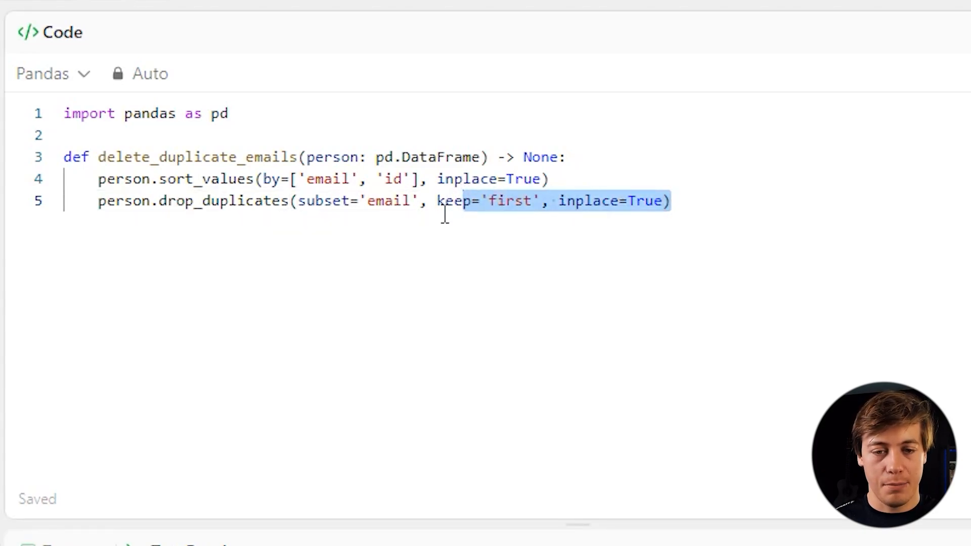